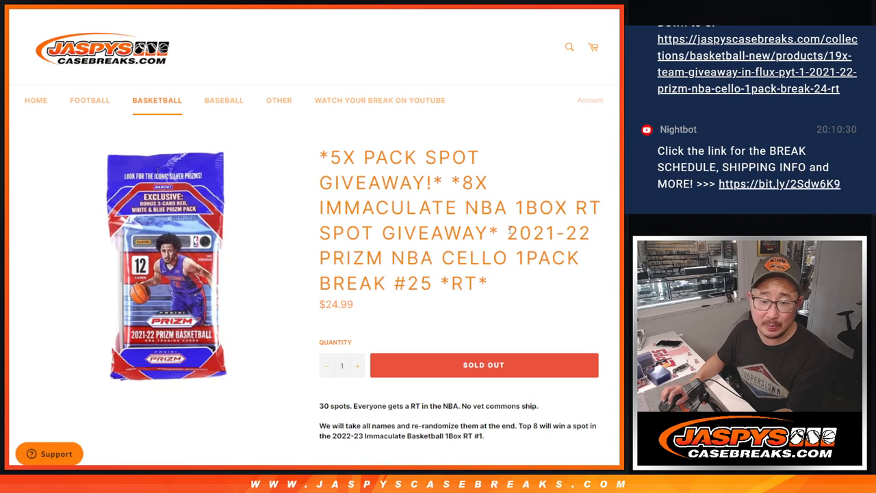
pyautogui.doubleClick(424, 283)
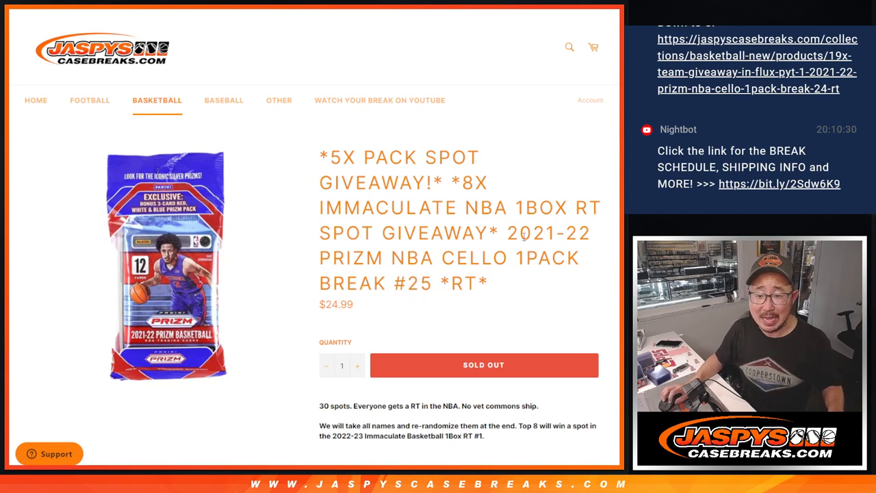
pyautogui.moveTo(534, 250)
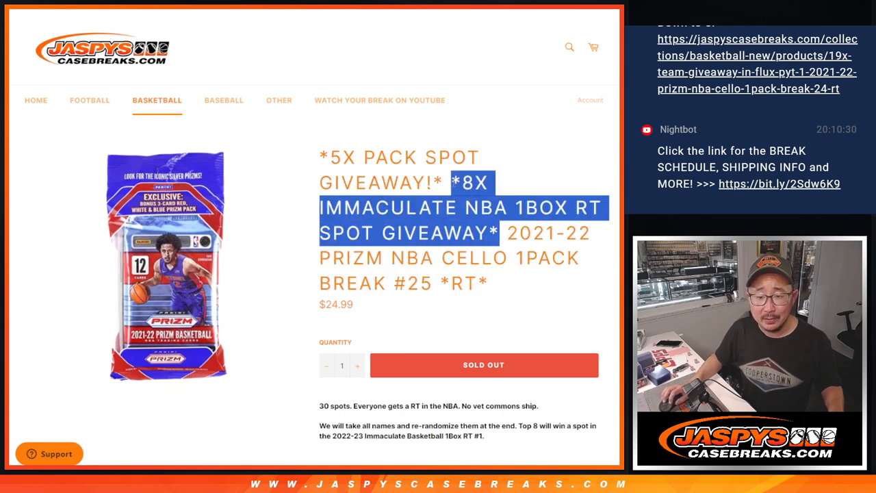
pyautogui.click(442, 183)
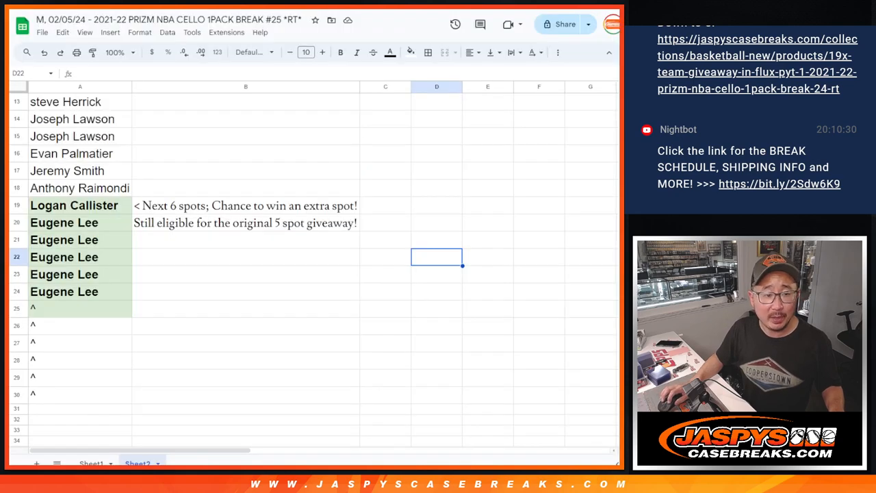
pyautogui.moveTo(241, 187)
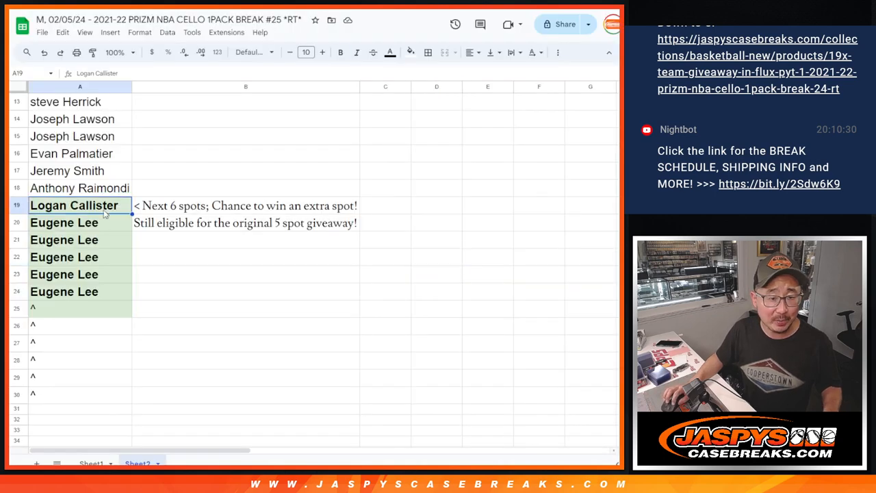
pyautogui.moveTo(79, 206); pyautogui.dragTo(79, 308)
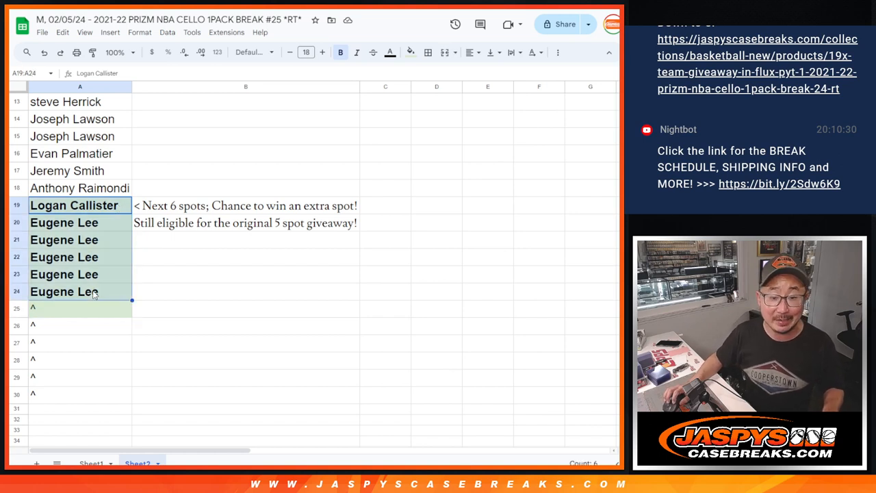
pyautogui.click(64, 291)
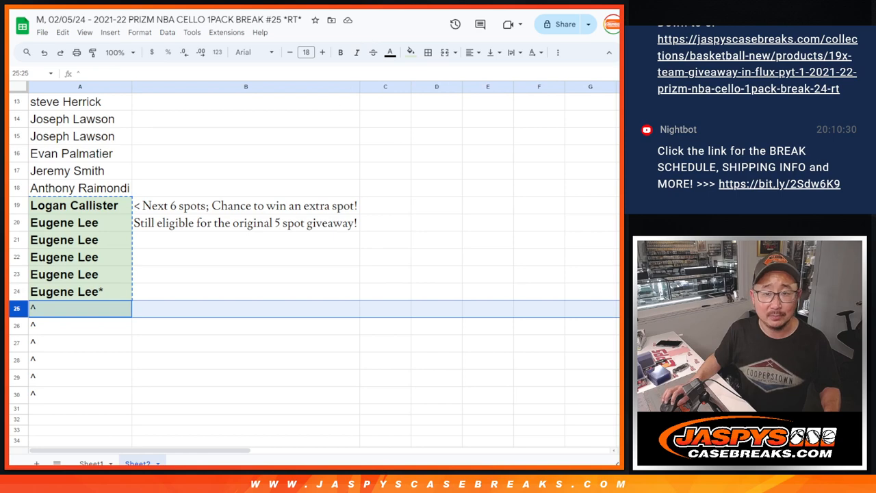
pyautogui.click(69, 326)
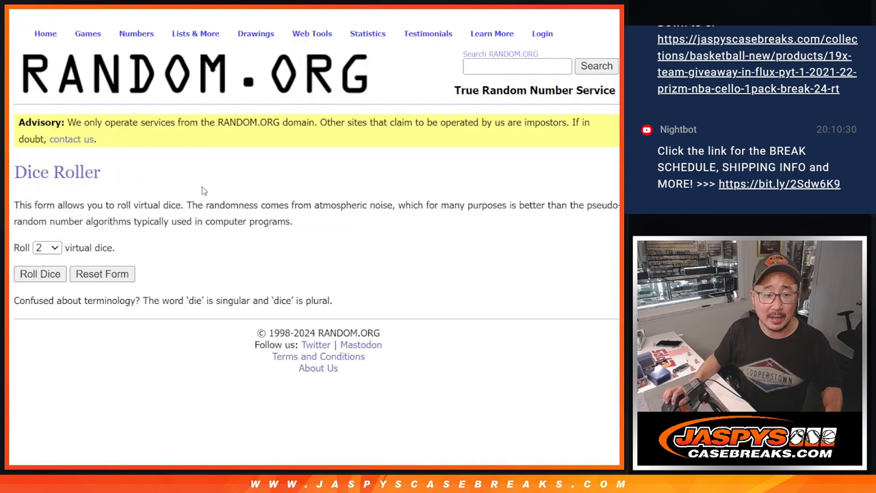
# Paste the six bonus names into the List Randomizer and shuffle them three rounds
pyautogui.click(40, 274)
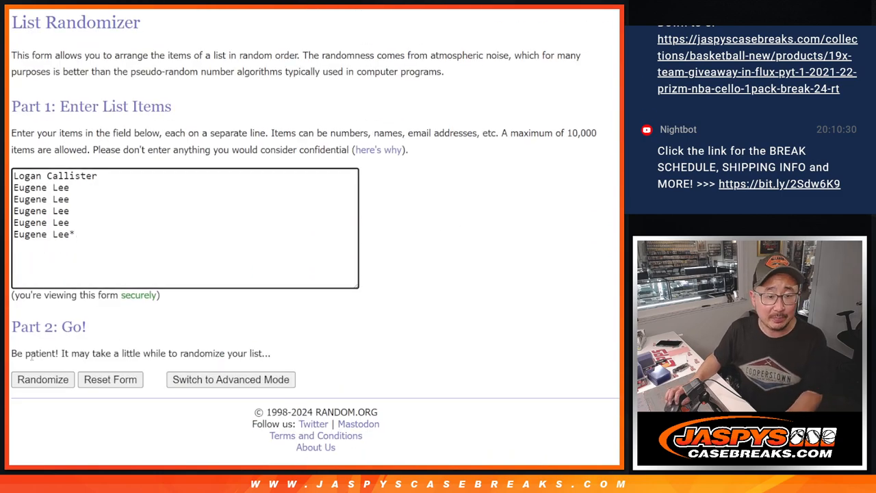
pyautogui.click(42, 380)
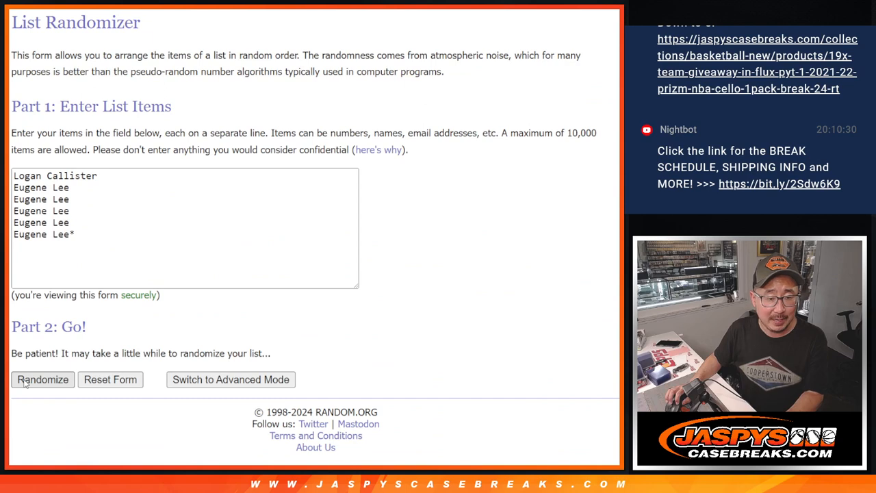
pyautogui.click(43, 379)
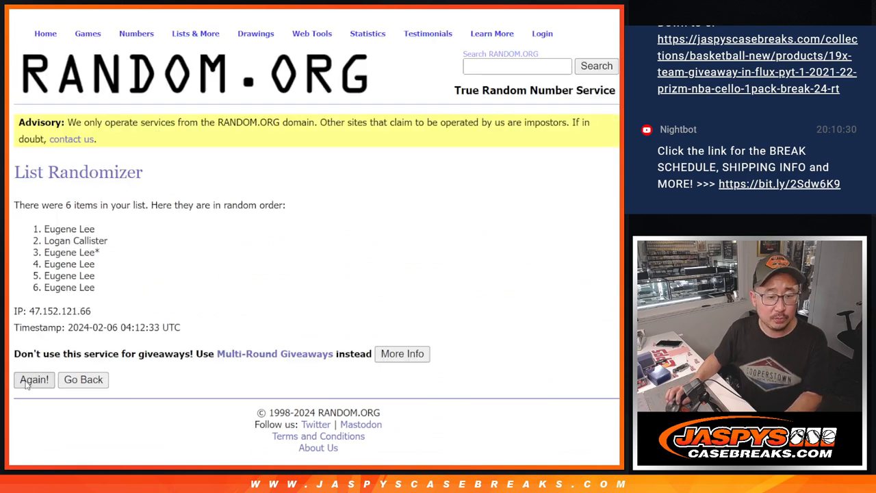
pyautogui.click(33, 379)
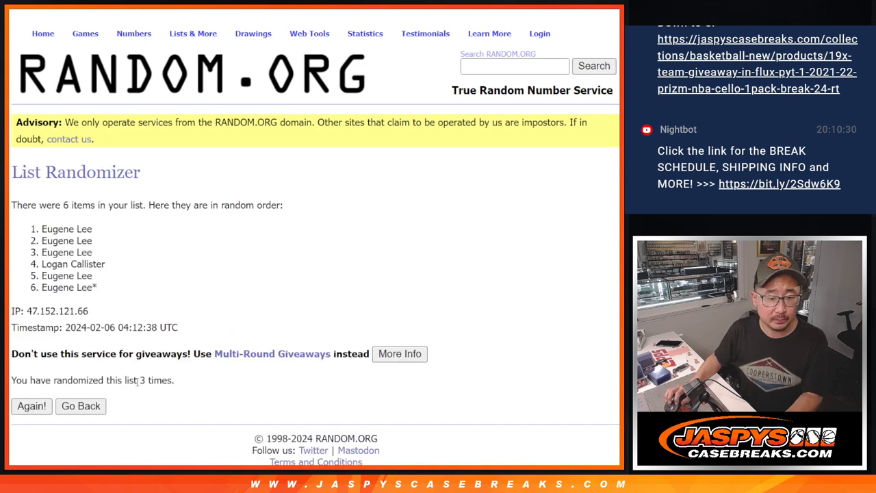
pyautogui.doubleClick(66, 228)
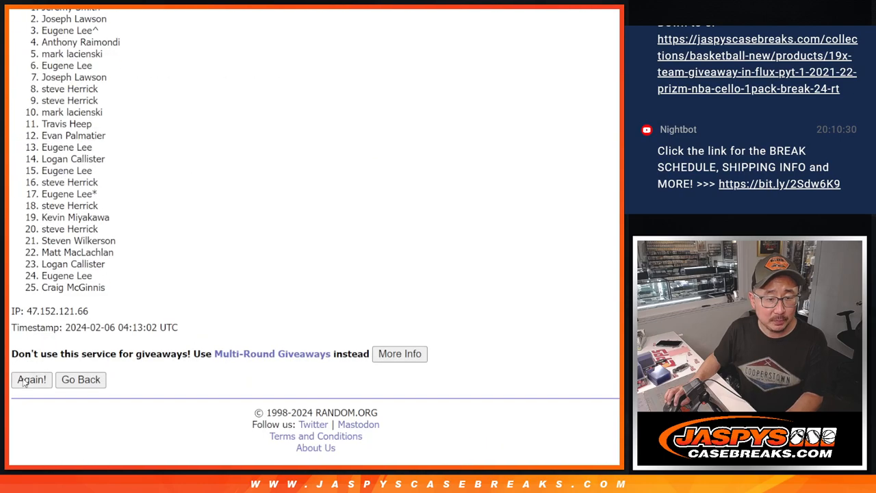
# Reshuffle the 25-name list, then return to the top results and select them
pyautogui.click(31, 380)
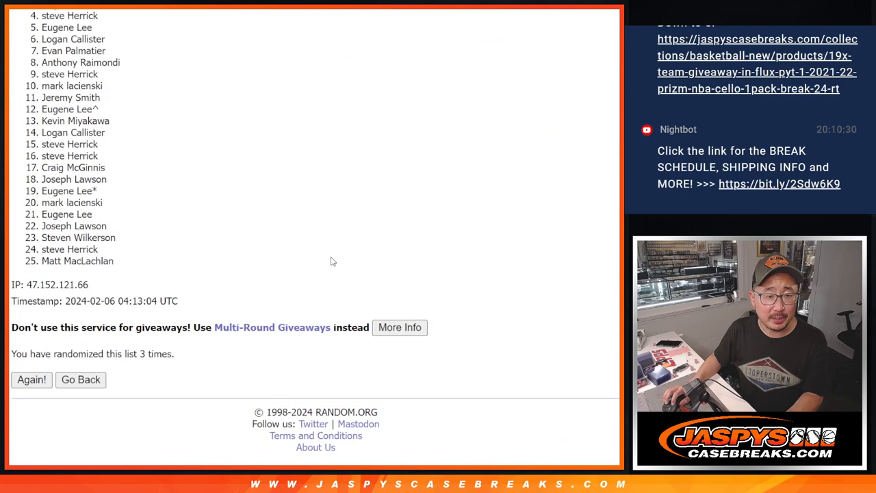
pyautogui.scroll(3)
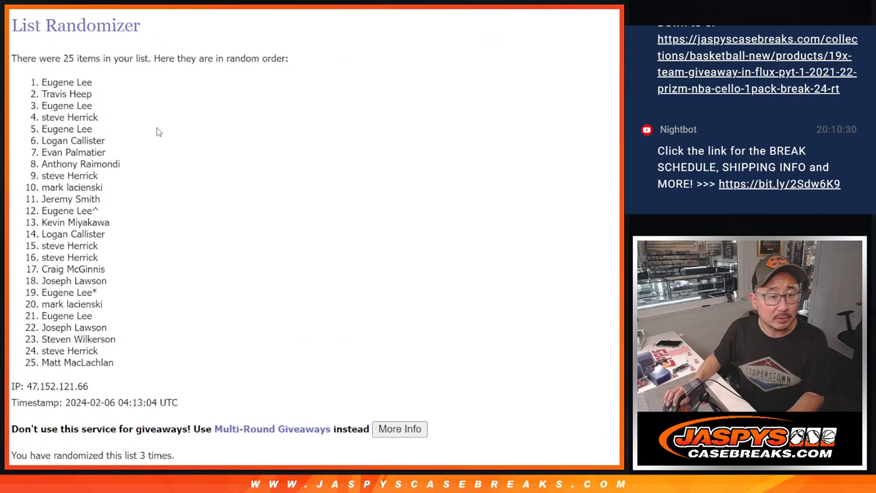
pyautogui.moveTo(43, 82); pyautogui.dragTo(97, 94)
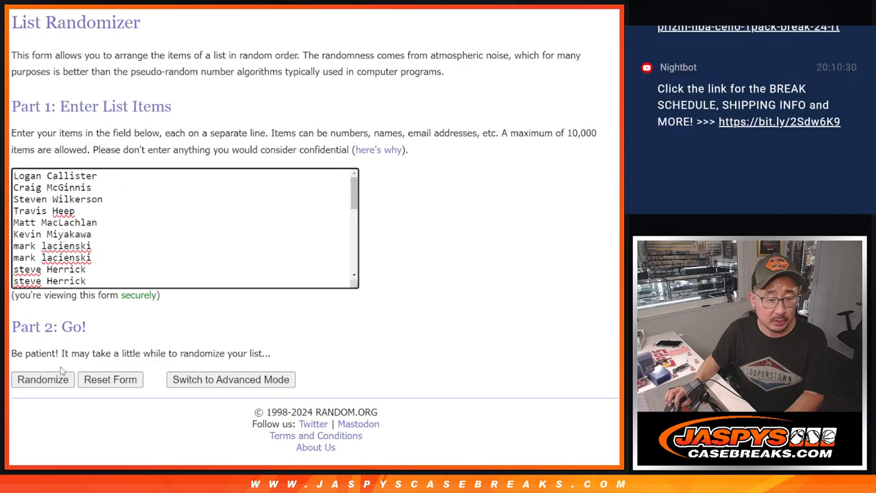
# Randomize the 30-name list and keep reshuffling until it reads eight times
pyautogui.click(43, 379)
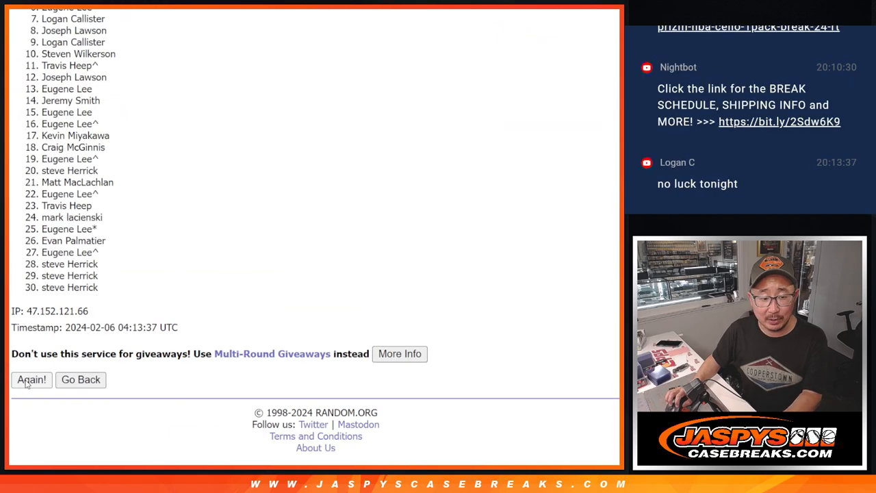
pyautogui.click(30, 379)
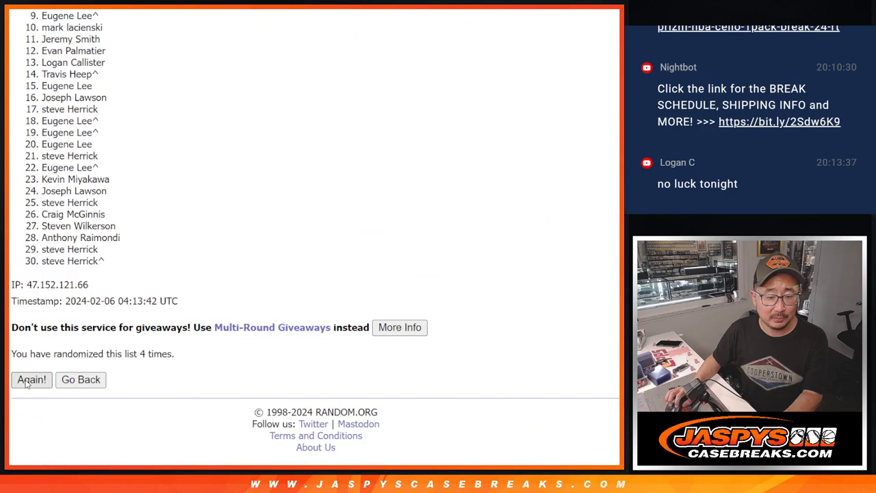
pyautogui.click(31, 379)
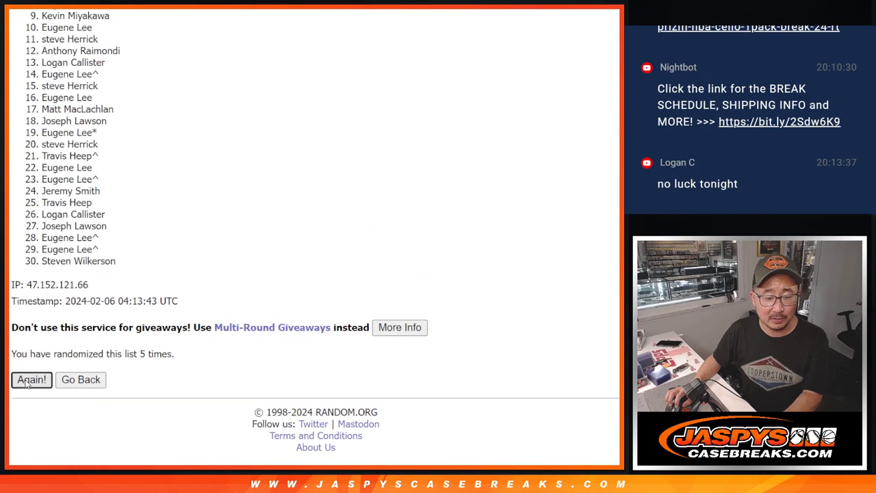
pyautogui.click(31, 379)
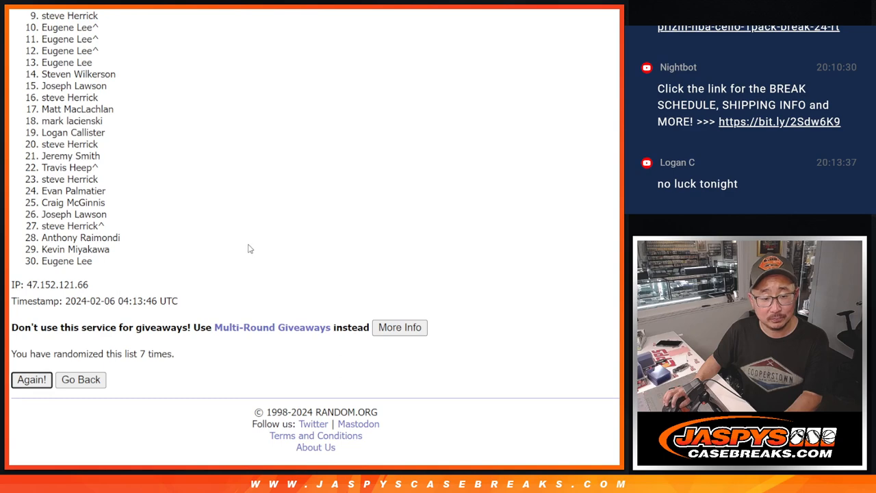
pyautogui.click(30, 379)
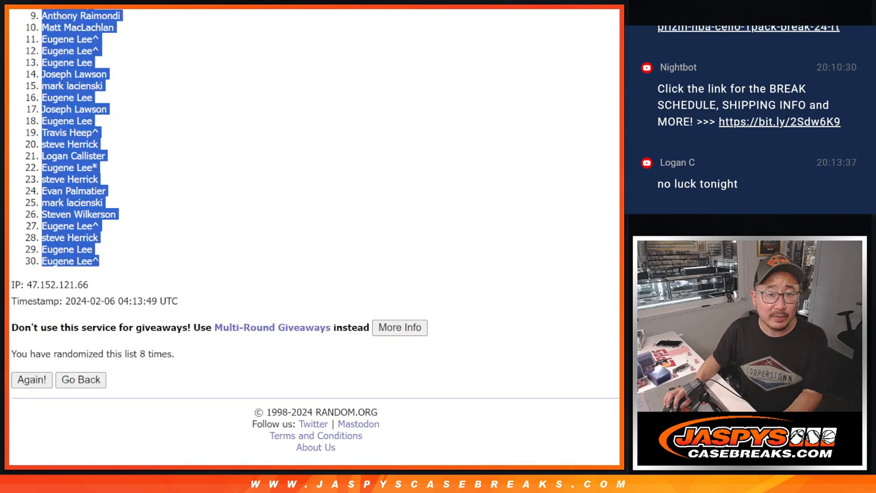
# Reshuffle the 30 NBA teams repeatedly until Los Angeles Lakers comes first
pyautogui.click(80, 380)
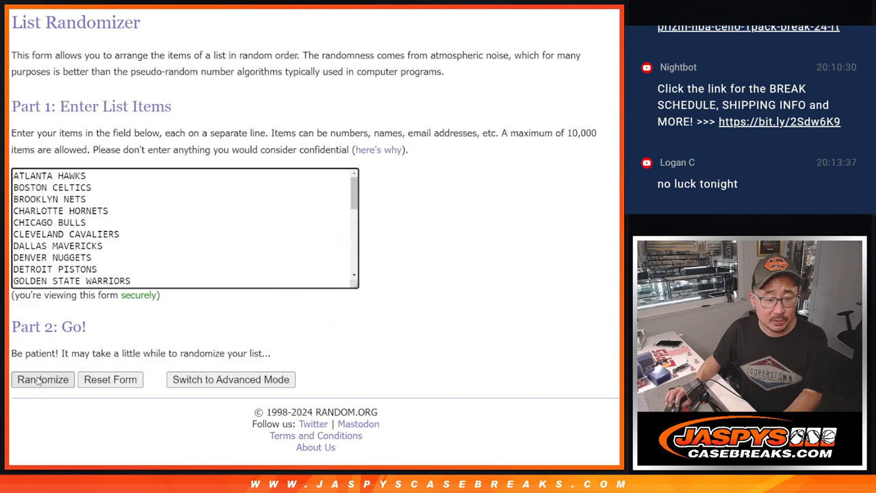
pyautogui.click(42, 380)
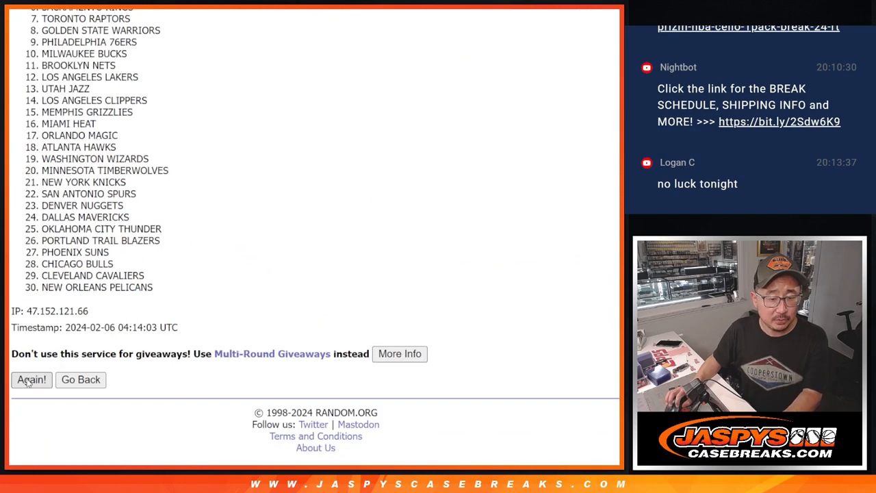
pyautogui.click(32, 379)
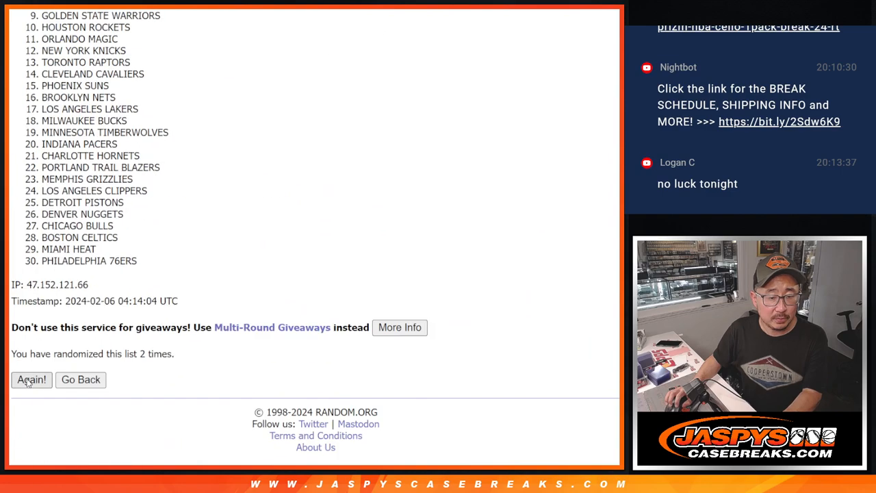
pyautogui.click(31, 379)
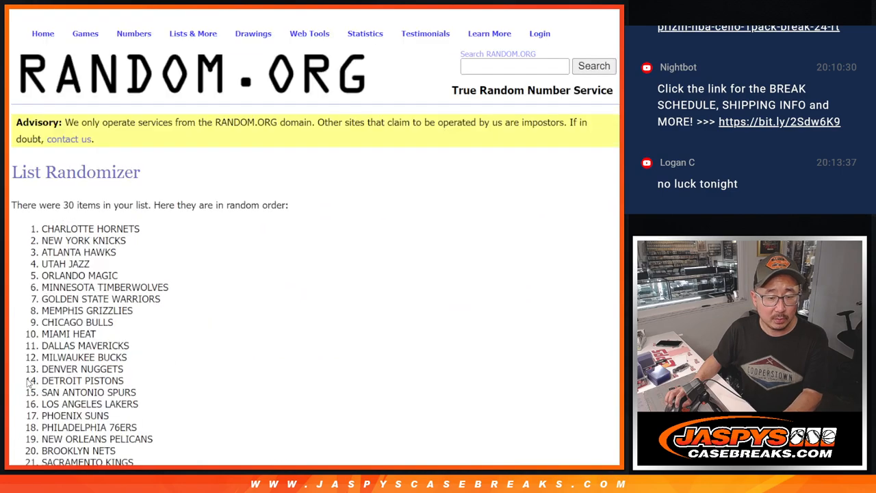
pyautogui.click(31, 380)
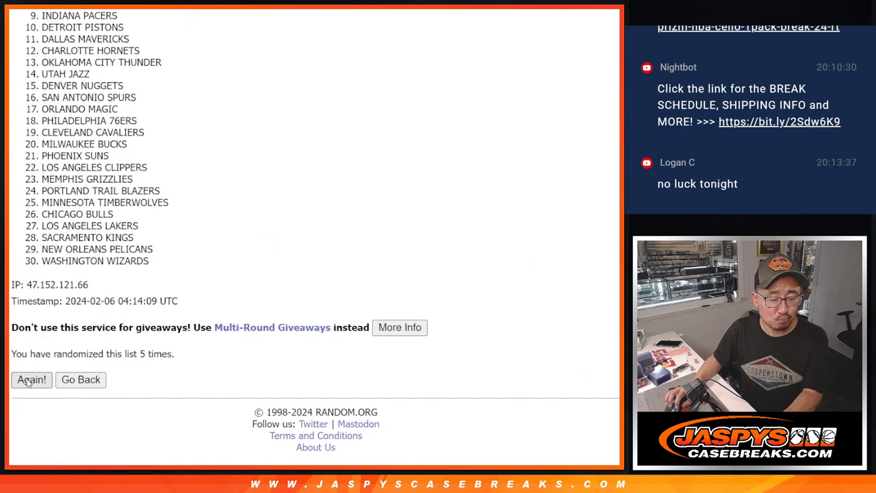
pyautogui.click(32, 380)
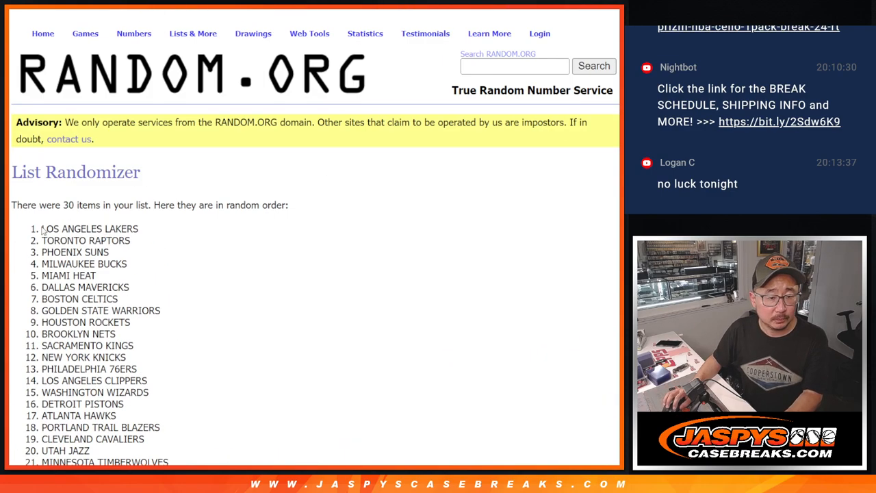
pyautogui.scroll(-3)
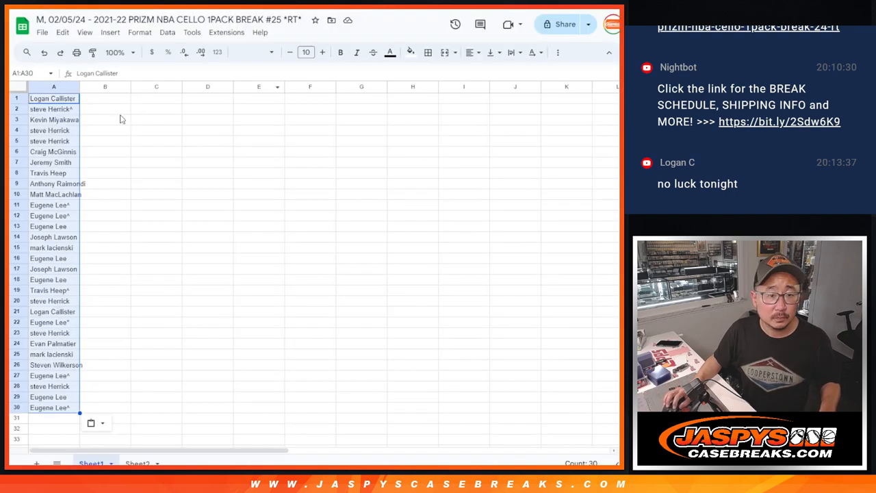
# Paste the shuffled teams into column B beside the names, sorted A→Z by team
pyautogui.click(250, 52)
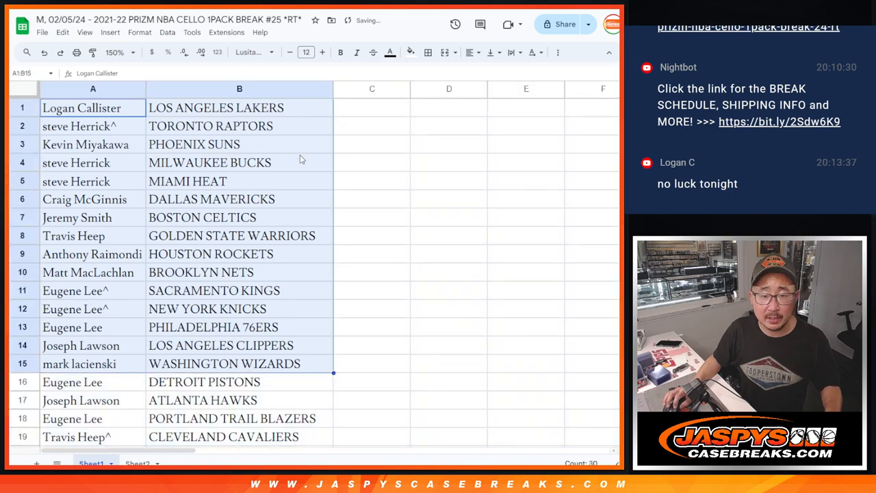
pyautogui.scroll(-3)
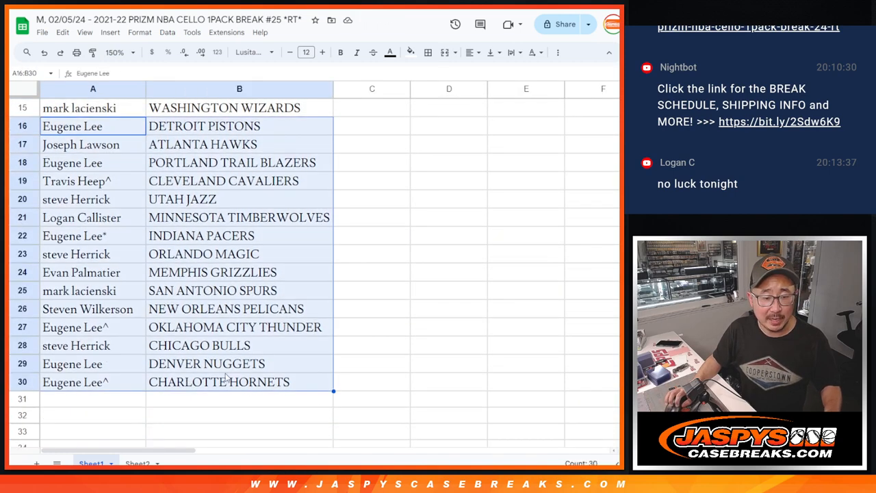
pyautogui.scroll(3)
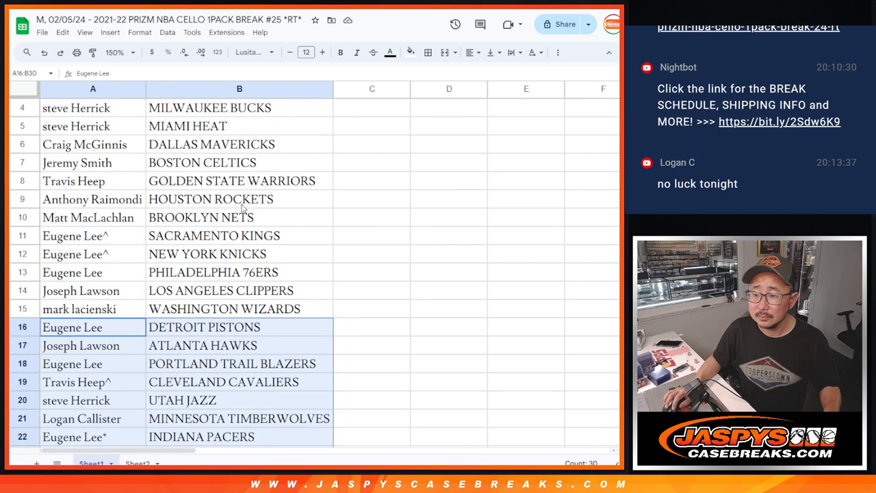
# Set the sheet zoom to 90% and bring up the print settings
pyautogui.click(117, 52)
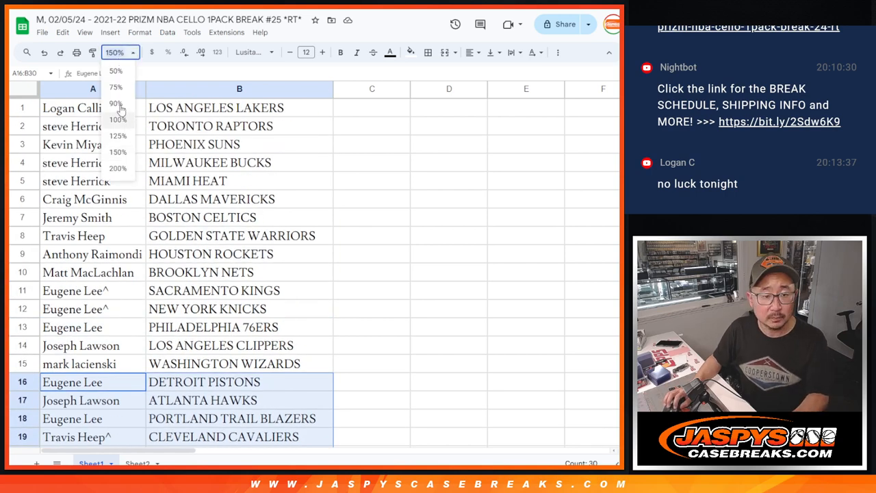
pyautogui.click(115, 104)
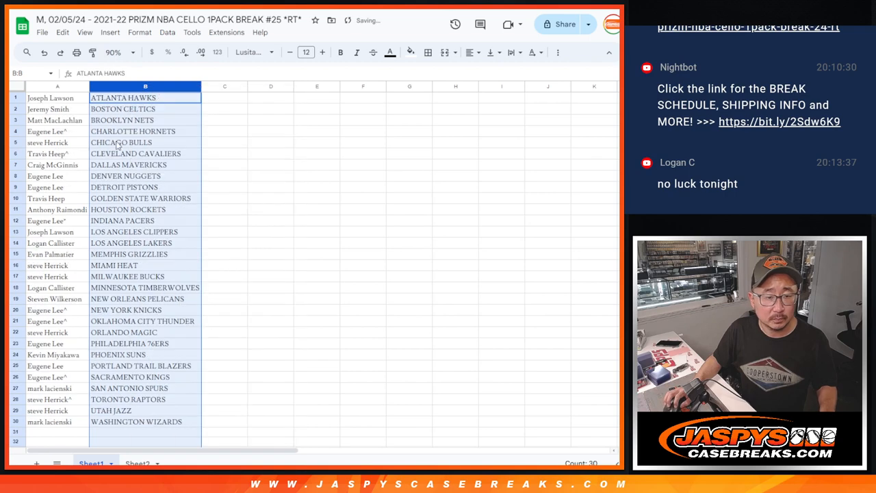
pyautogui.click(428, 52)
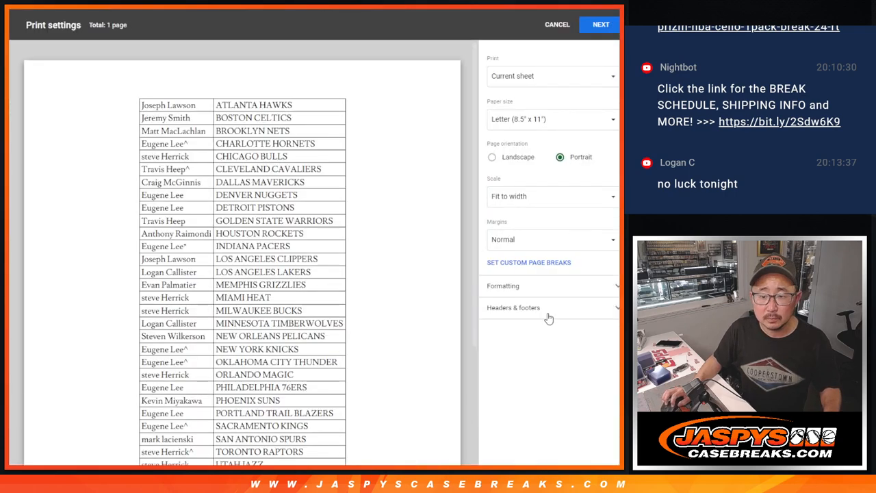
# Continue past the print settings to print the name-and-team list
pyautogui.click(601, 25)
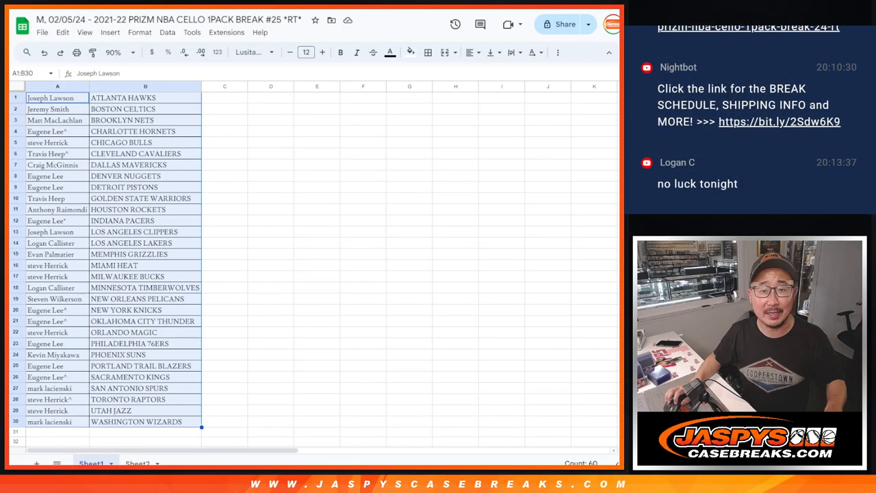
pyautogui.click(57, 86)
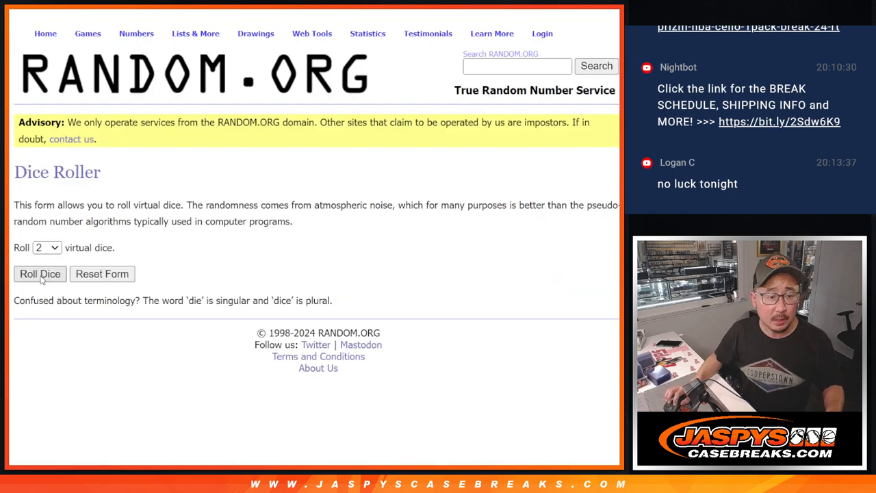
# Paste the 30 giveaway names into the List Randomizer and shuffle them seven times
pyautogui.click(40, 274)
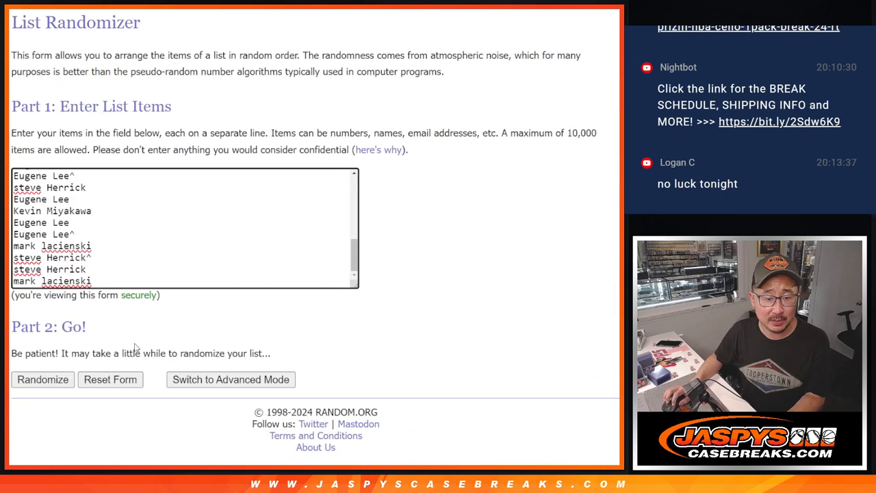
pyautogui.click(43, 380)
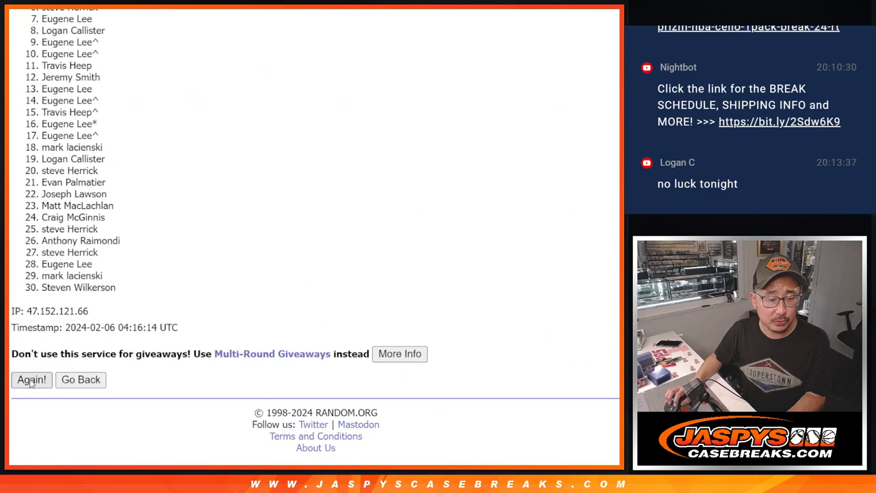
pyautogui.click(31, 380)
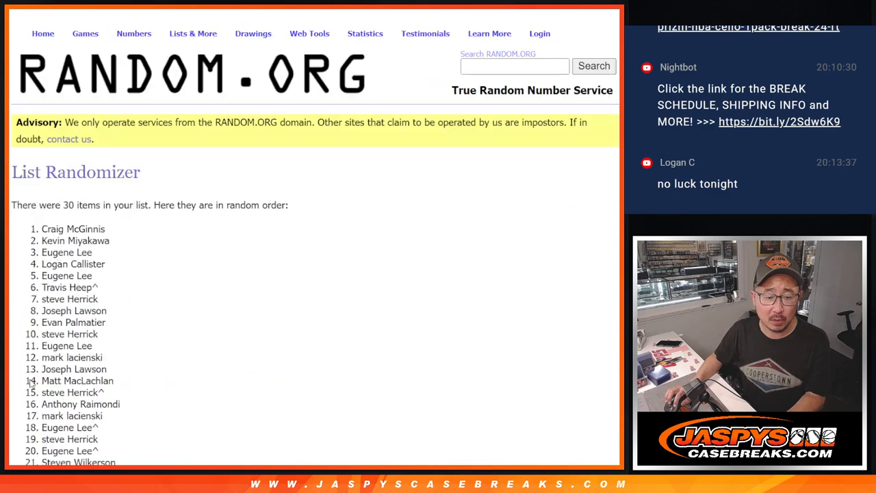
pyautogui.click(32, 379)
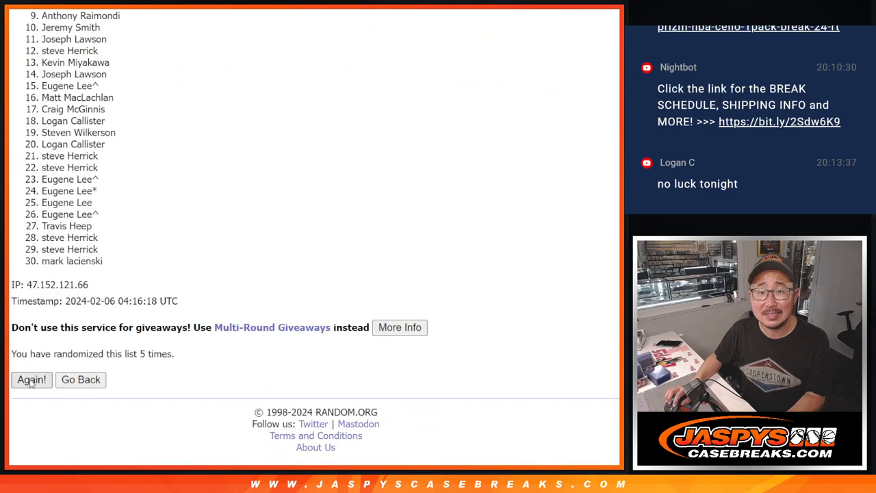
pyautogui.click(32, 380)
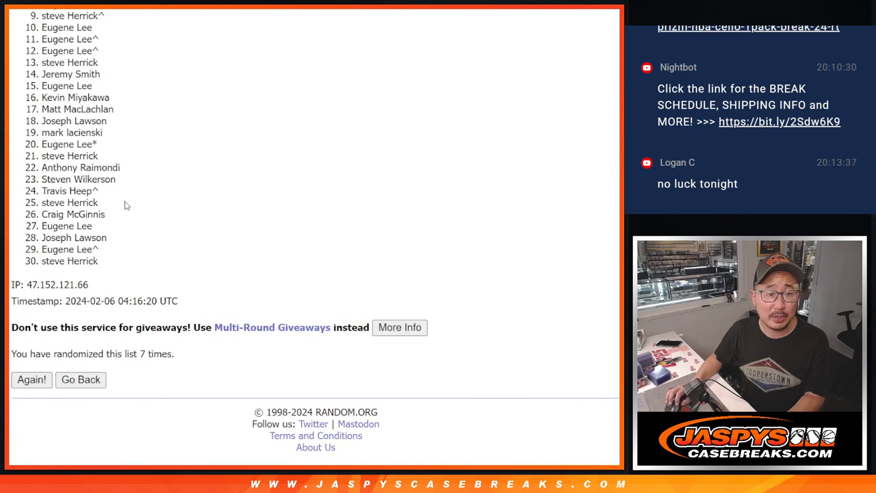
pyautogui.moveTo(494, 242)
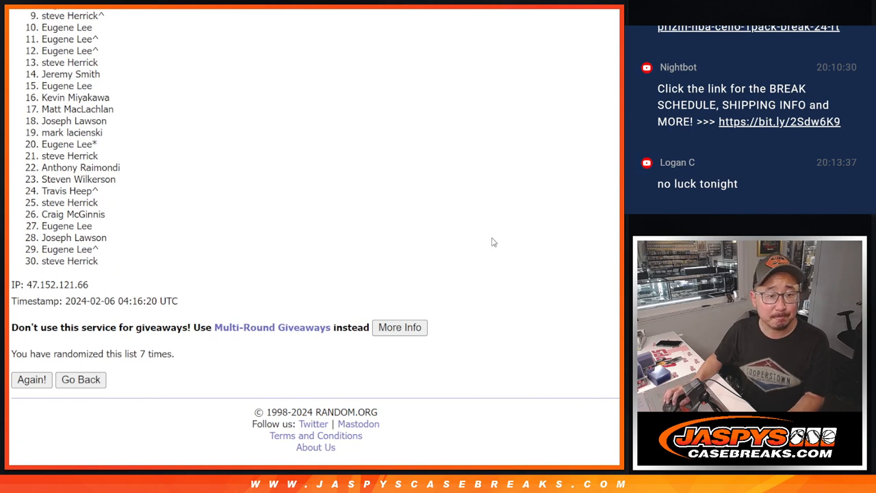
pyautogui.moveTo(577, 235)
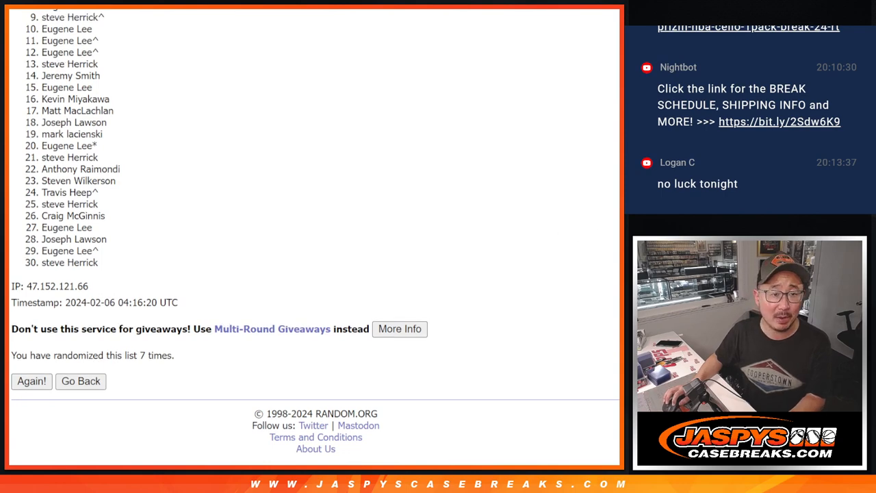
pyautogui.scroll(3)
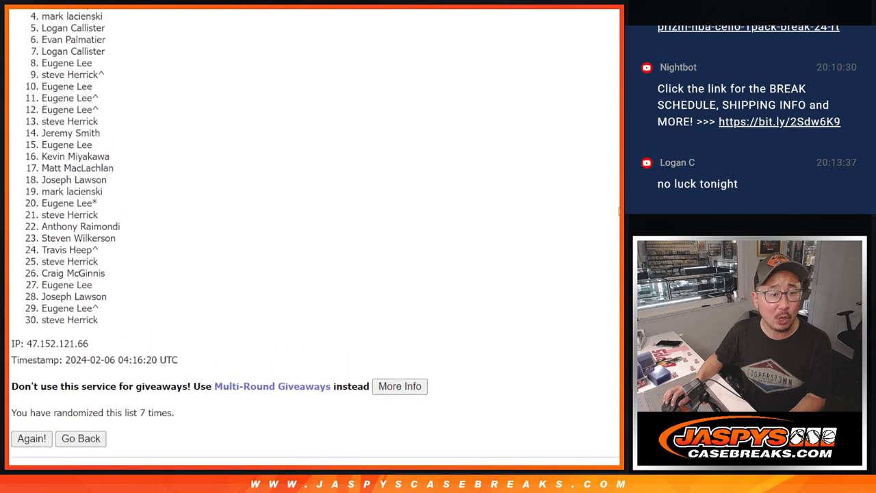
pyautogui.scroll(3)
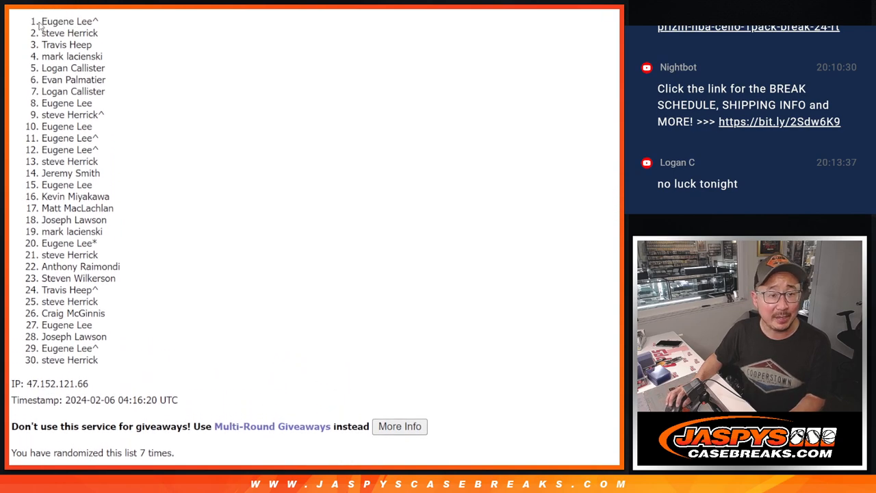
pyautogui.moveTo(41, 22); pyautogui.dragTo(103, 102)
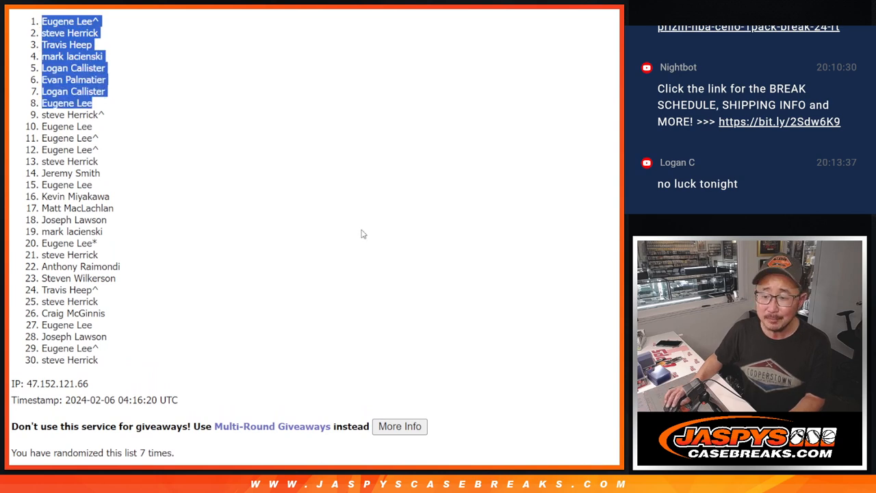
pyautogui.moveTo(351, 226)
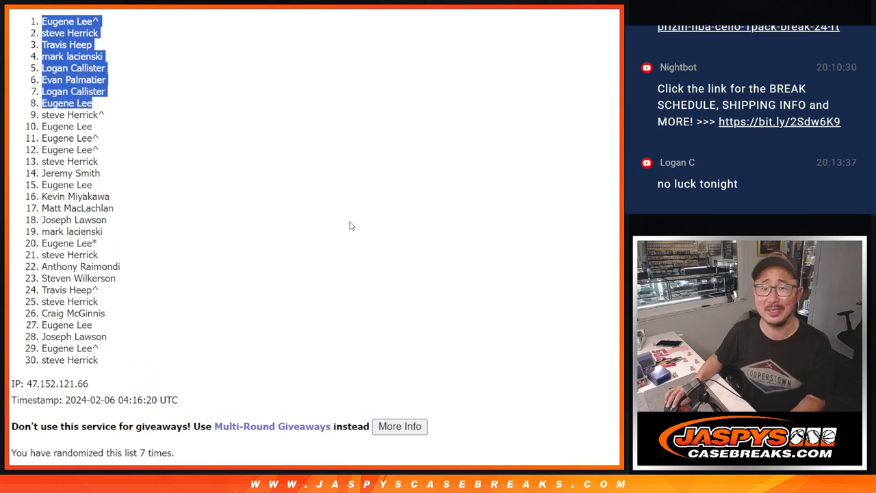
pyautogui.moveTo(336, 197)
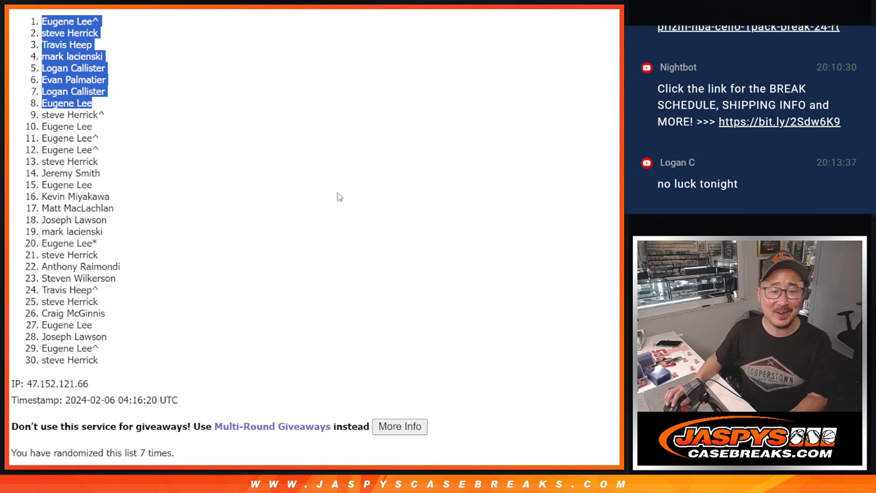